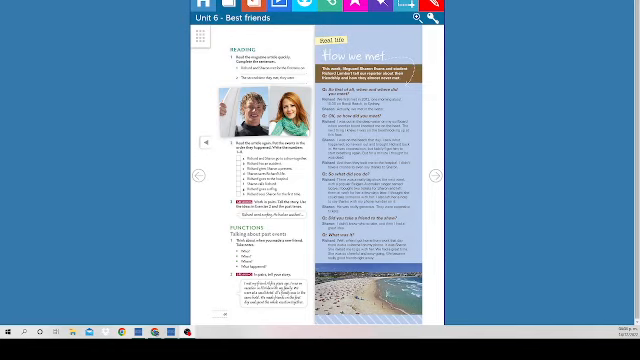
pyautogui.moveTo(345, 130)
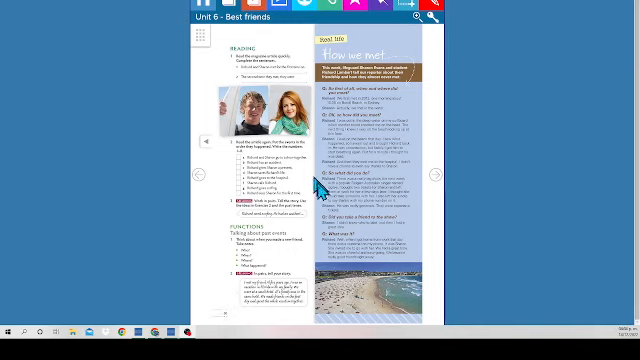
pyautogui.moveTo(318, 188)
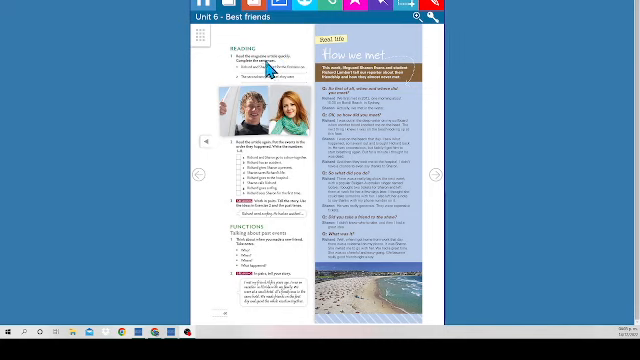
pyautogui.moveTo(268, 78)
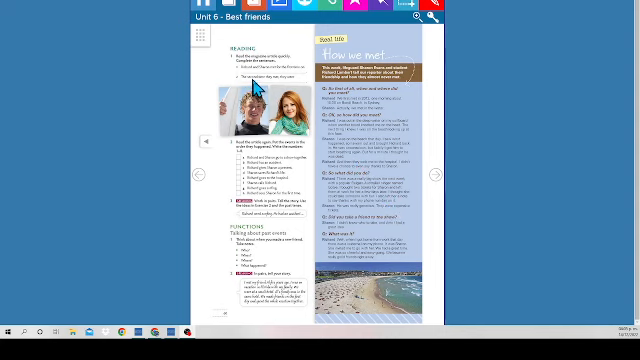
pyautogui.moveTo(298, 88)
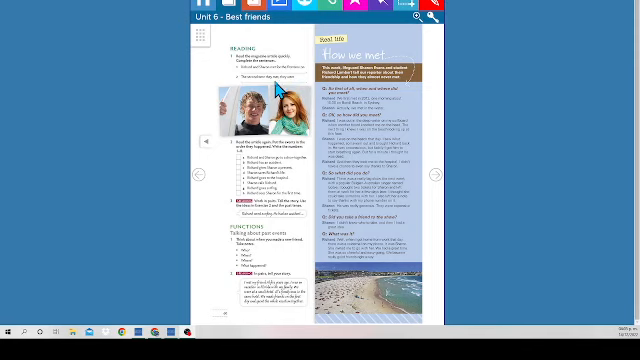
pyautogui.moveTo(443, 100)
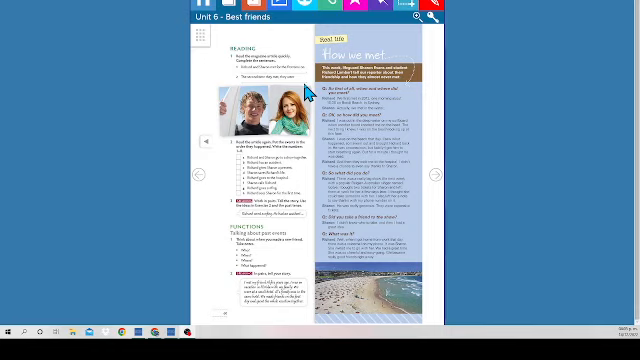
pyautogui.moveTo(245, 155)
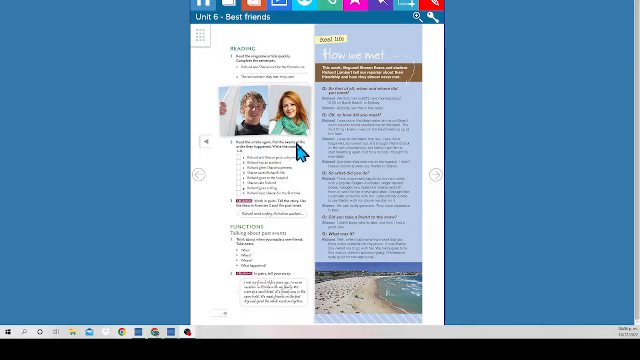
pyautogui.moveTo(305, 155)
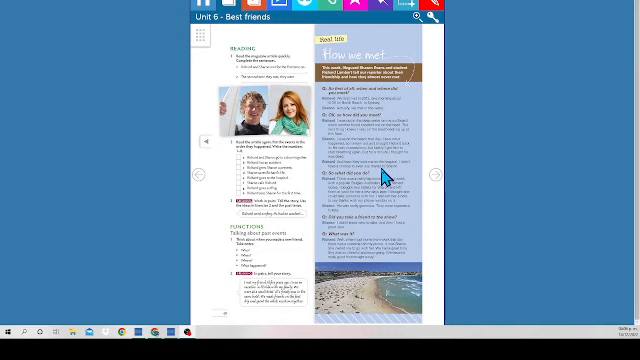
pyautogui.moveTo(385, 175)
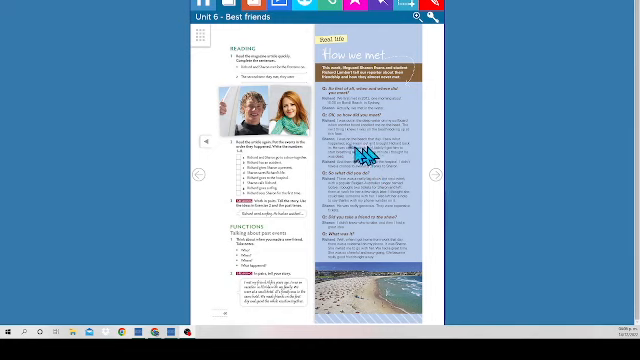
pyautogui.moveTo(250, 170)
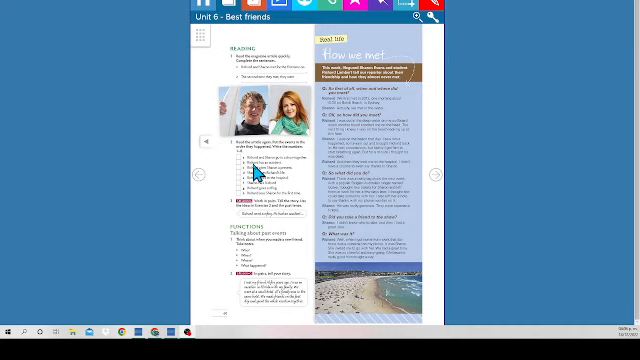
pyautogui.moveTo(251, 162)
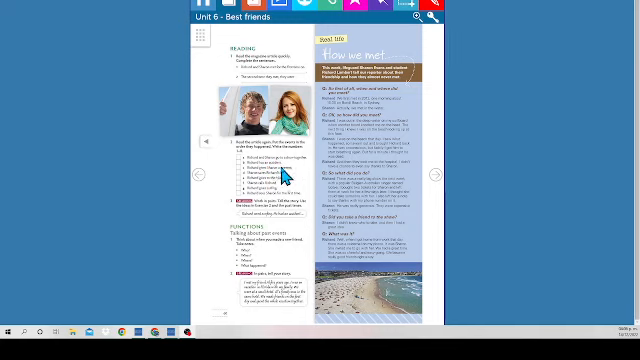
pyautogui.moveTo(302, 155)
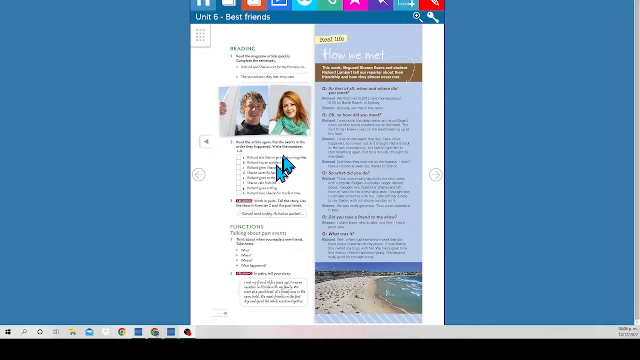
pyautogui.moveTo(222, 254)
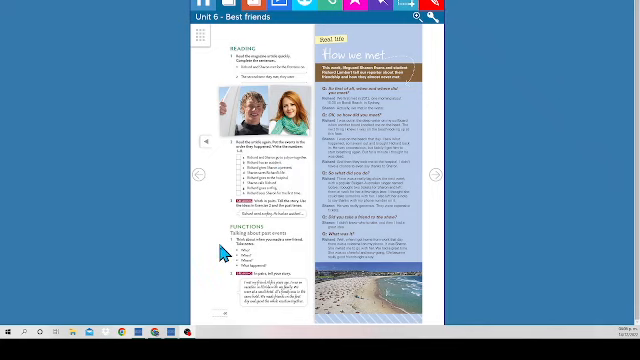
pyautogui.moveTo(248, 238)
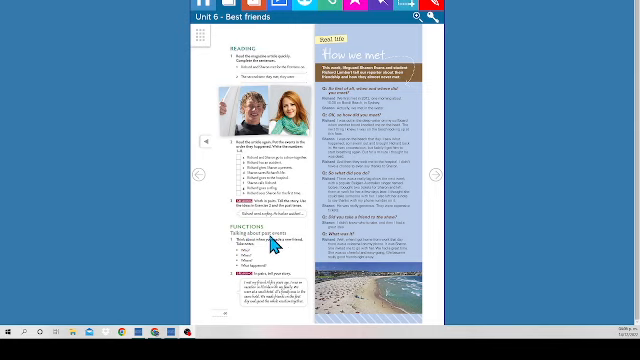
pyautogui.moveTo(268, 244)
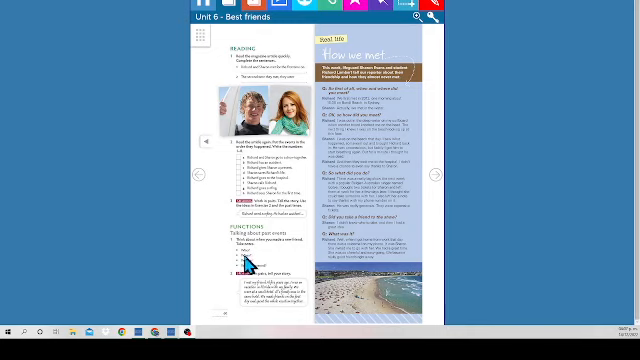
pyautogui.moveTo(258, 265)
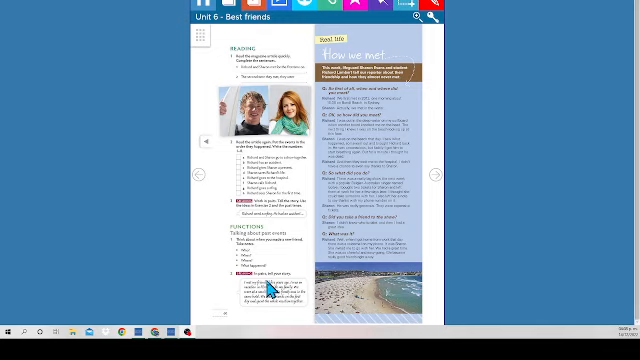
pyautogui.moveTo(270, 290)
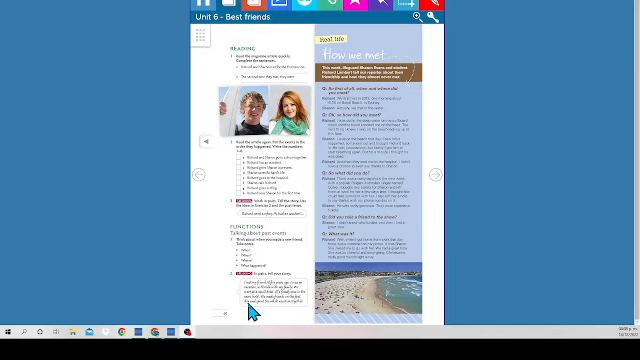
pyautogui.moveTo(298, 312)
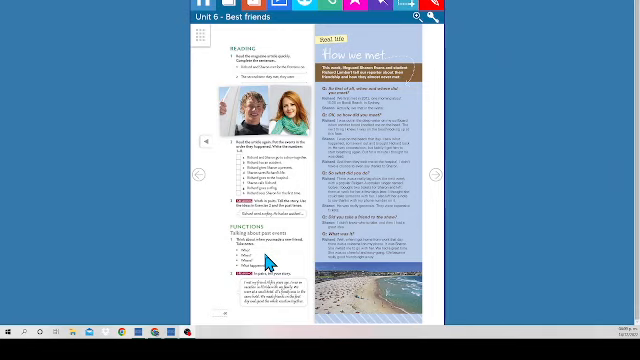
pyautogui.moveTo(288, 263)
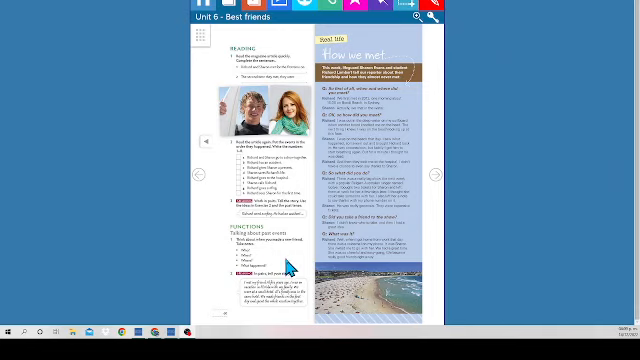